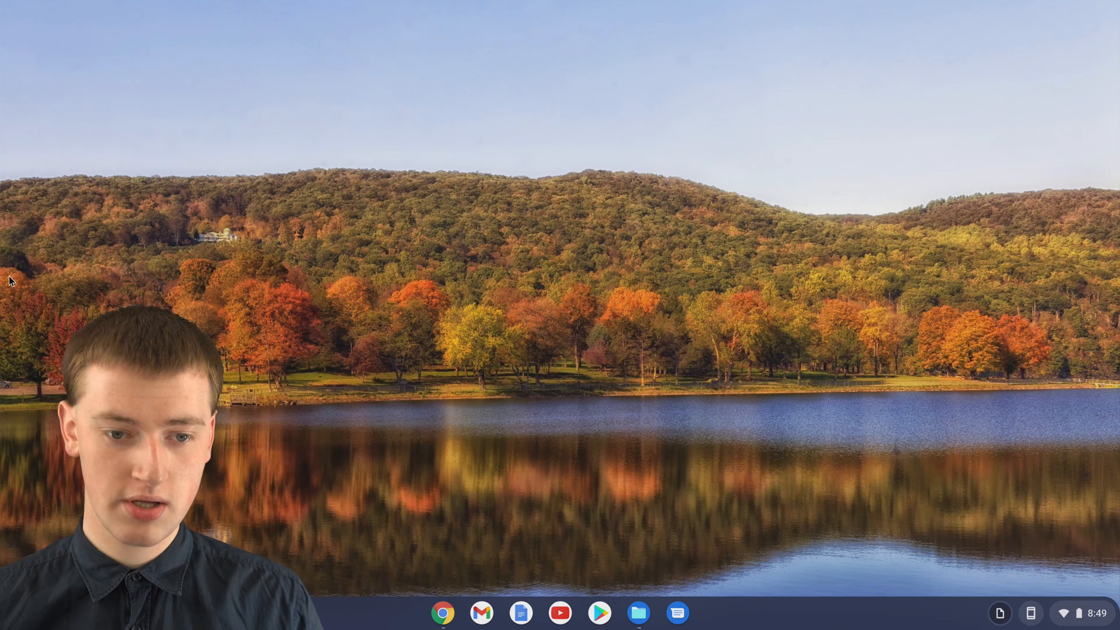
Step: Expand the Launcher from the shelf into the full grid of installed apps
click(17, 612)
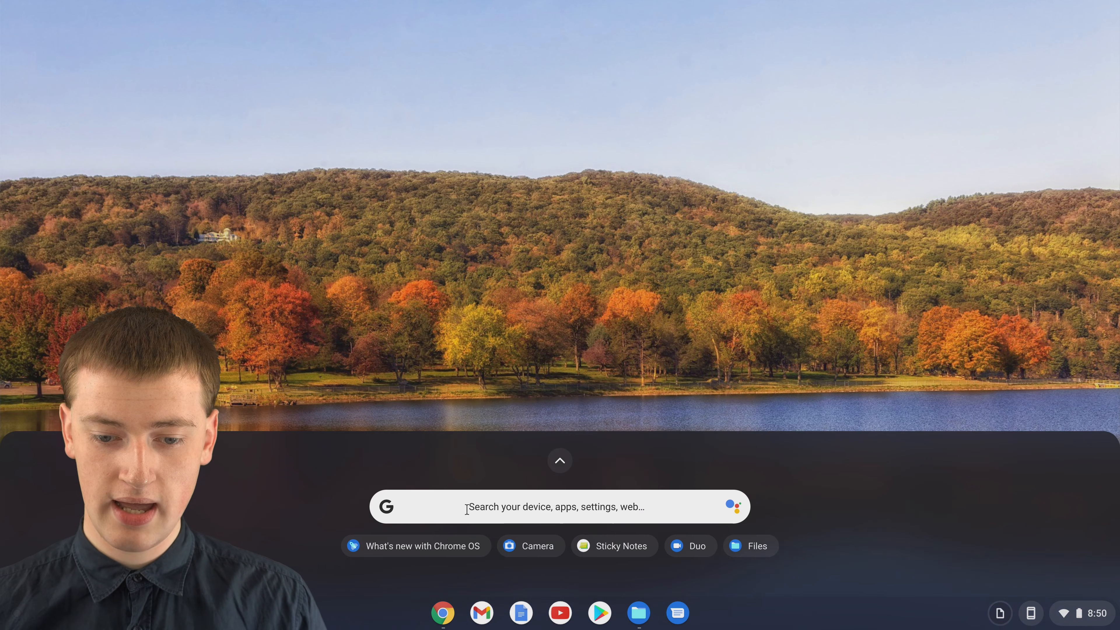
click(560, 461)
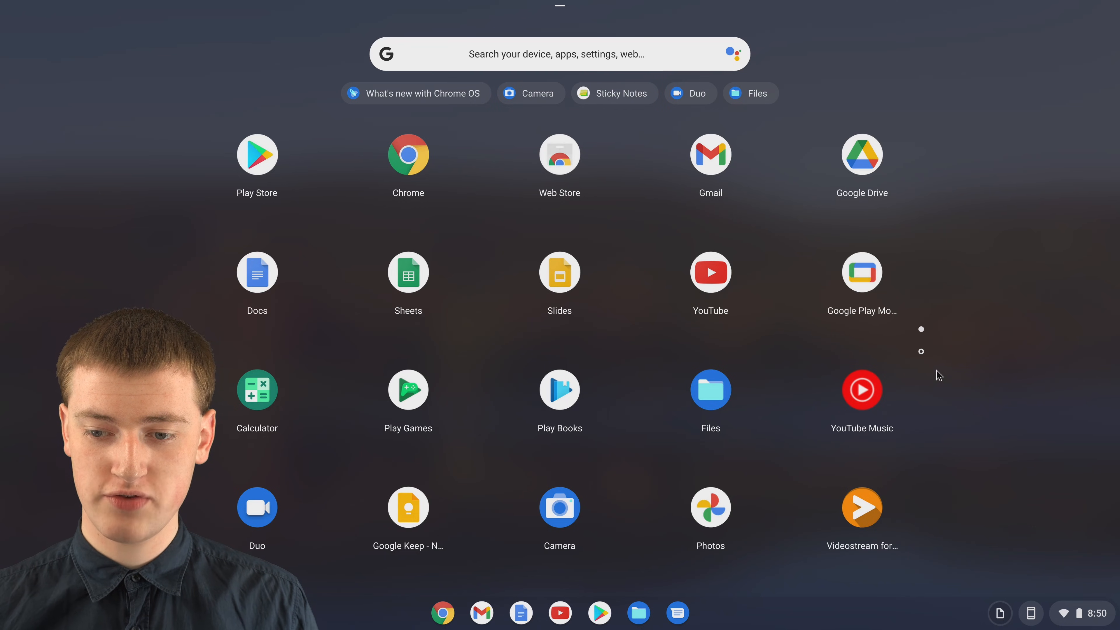
click(921, 351)
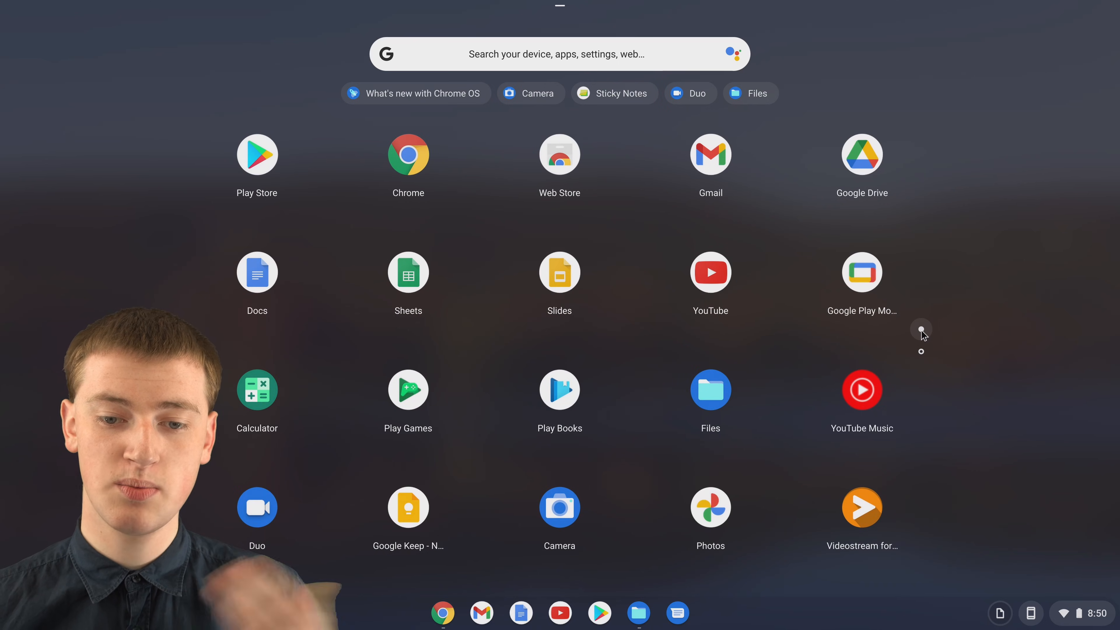
mouse_move(618, 480)
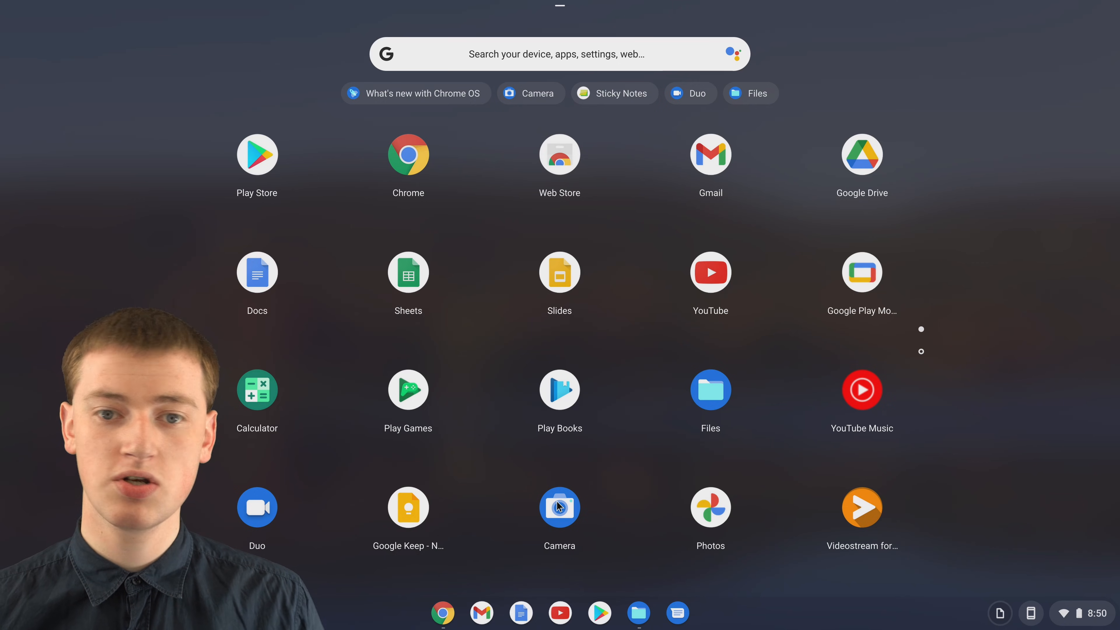
Step: Start the Camera app and capture a still photo of the person at the green backdrop
click(560, 507)
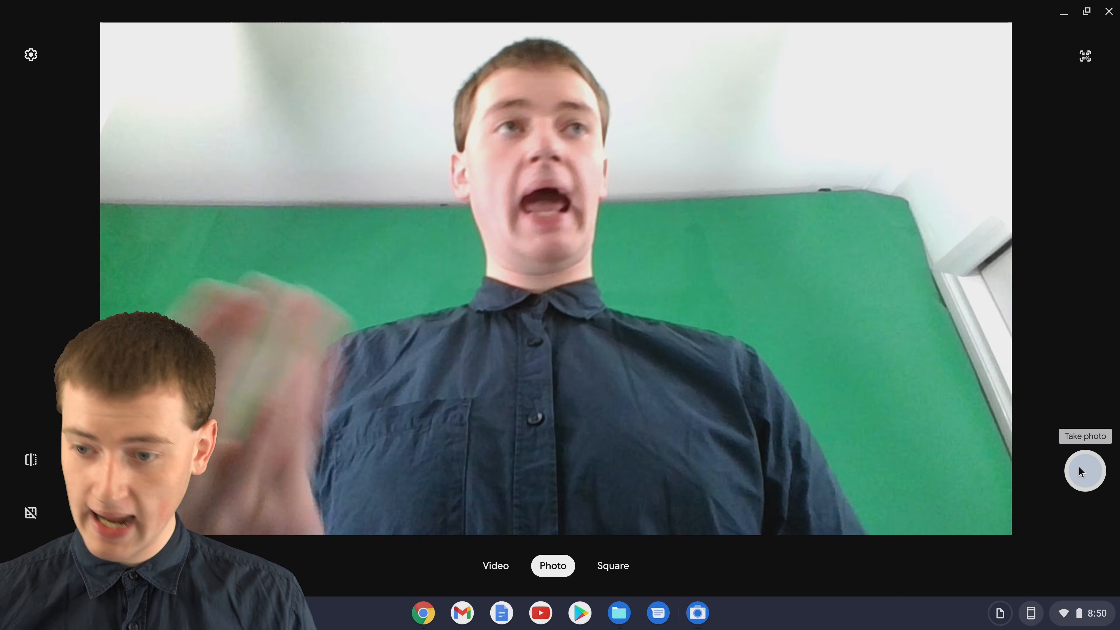
click(1085, 470)
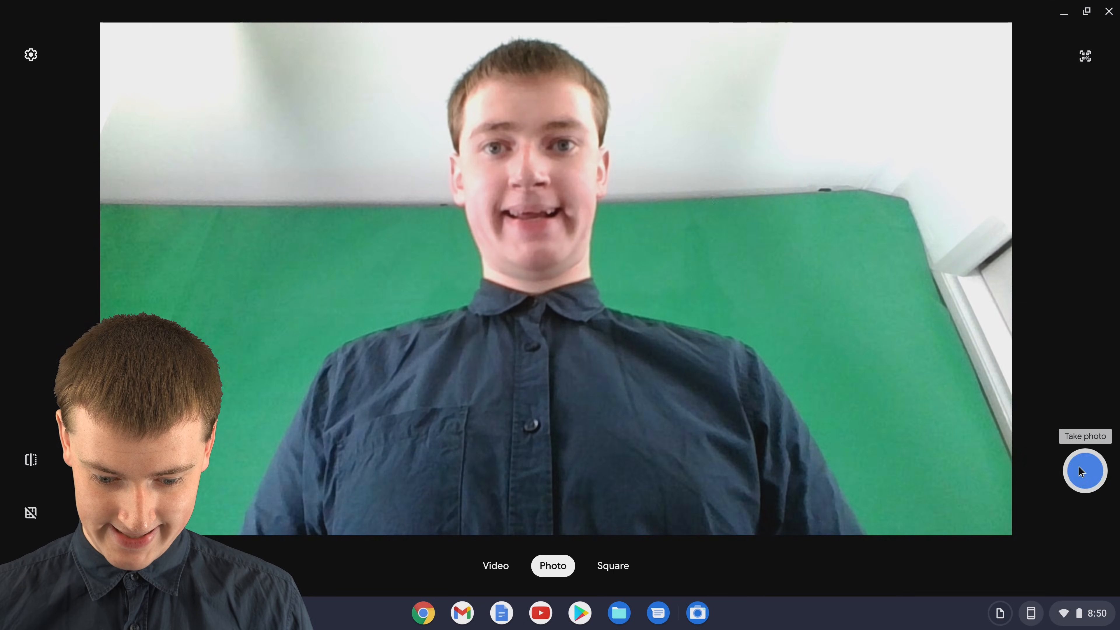
click(1084, 470)
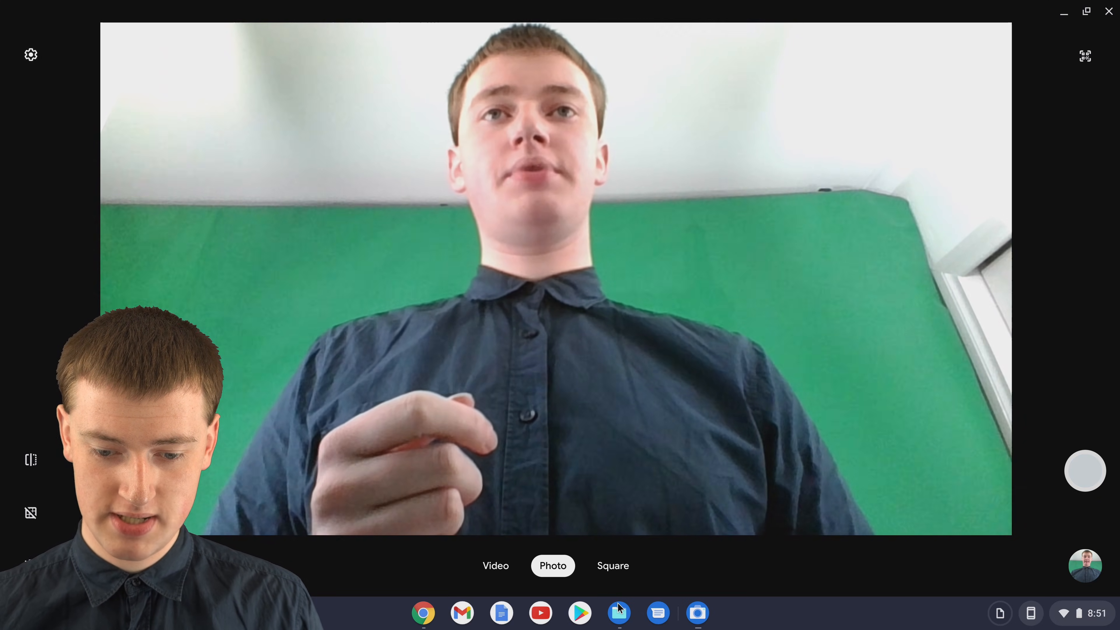
Step: View IMG_20211009_085053.jpg in the Files app's Camera folder to confirm it saved
click(618, 612)
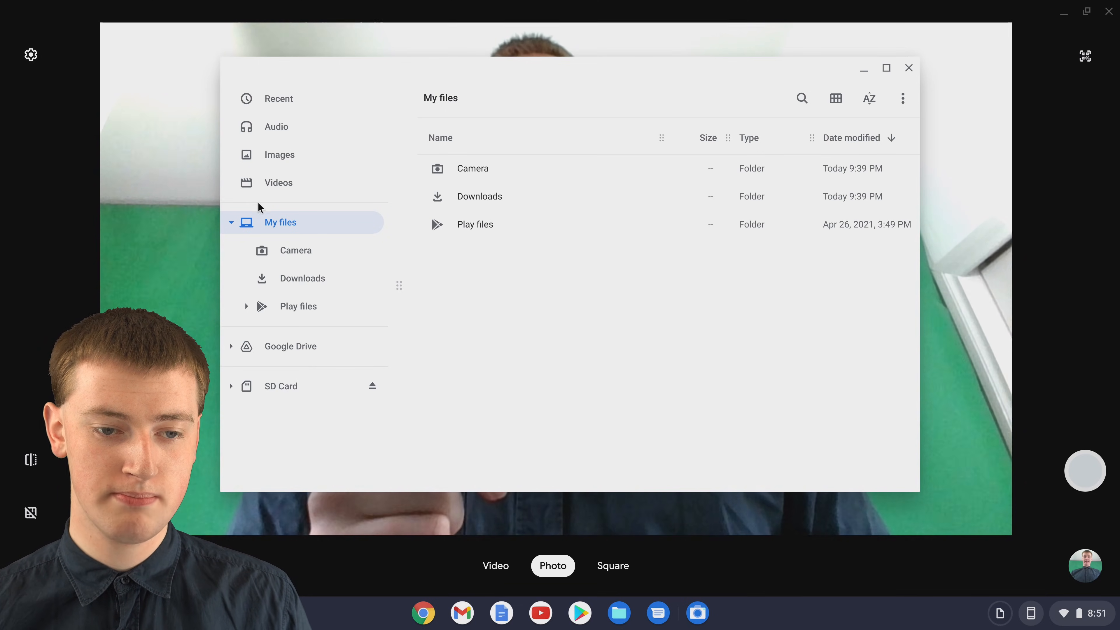
mouse_move(456, 184)
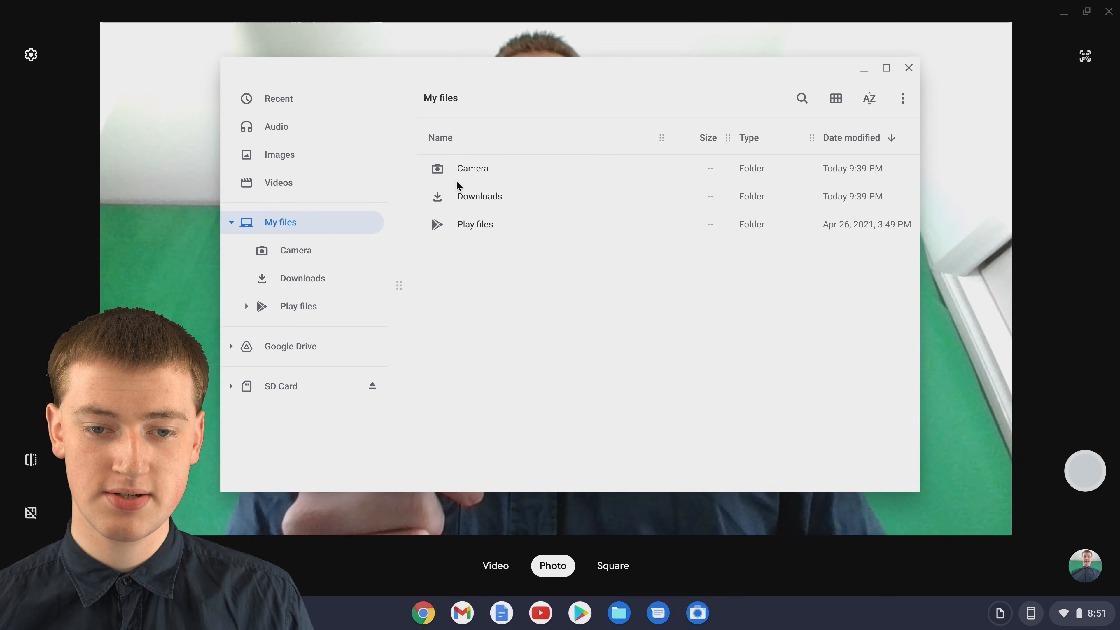
mouse_move(482, 176)
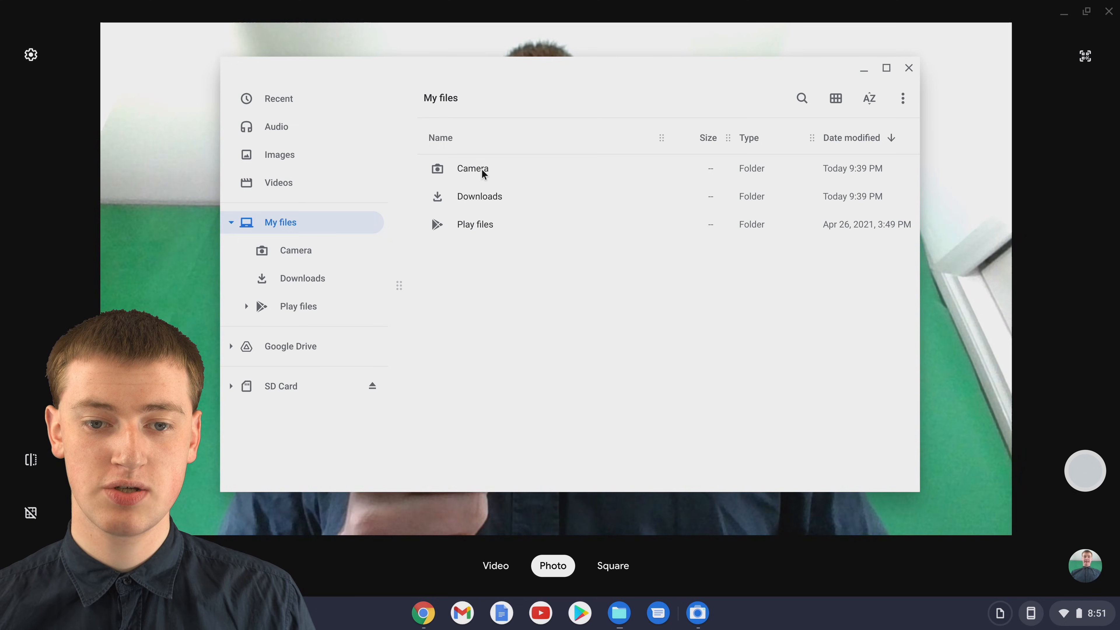
double_click(472, 169)
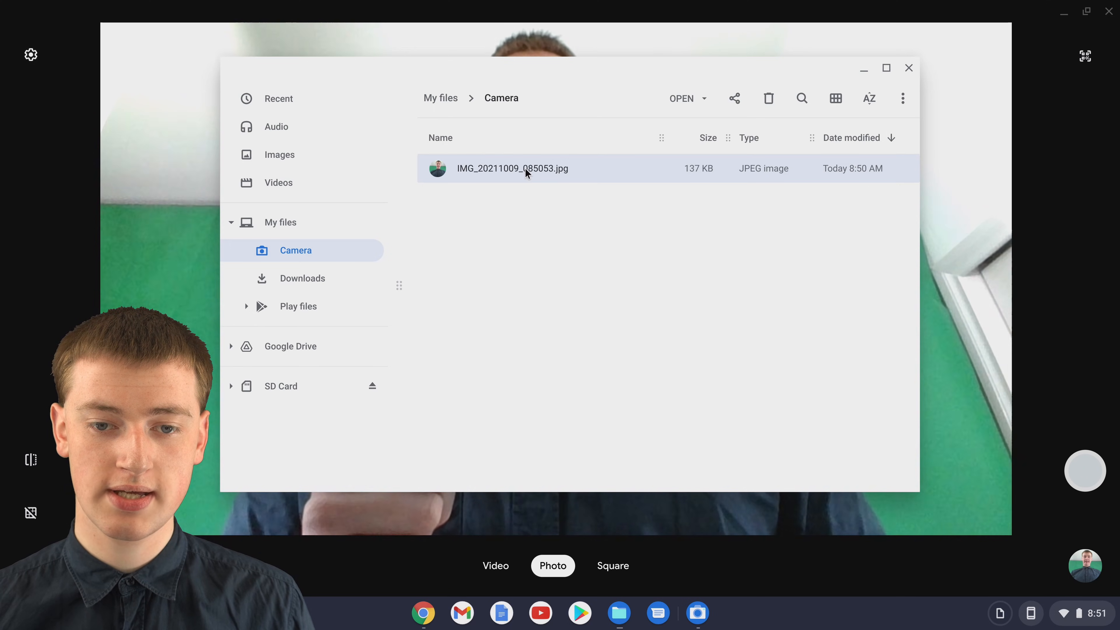
double_click(527, 172)
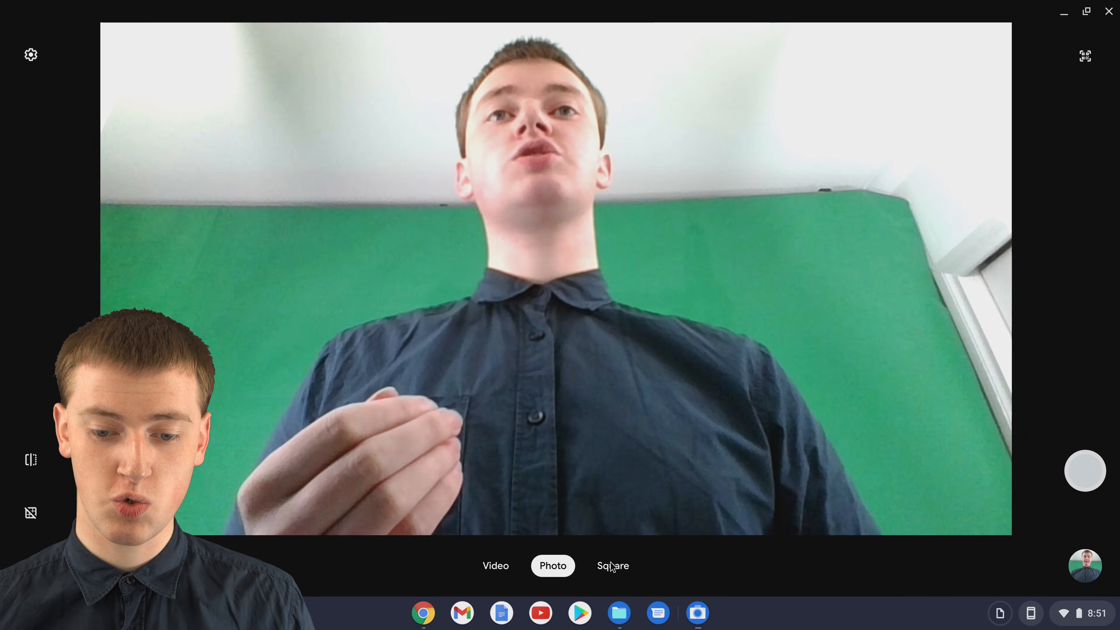
Step: Switch the preview to Square framing, then back to standard Photo framing
click(612, 566)
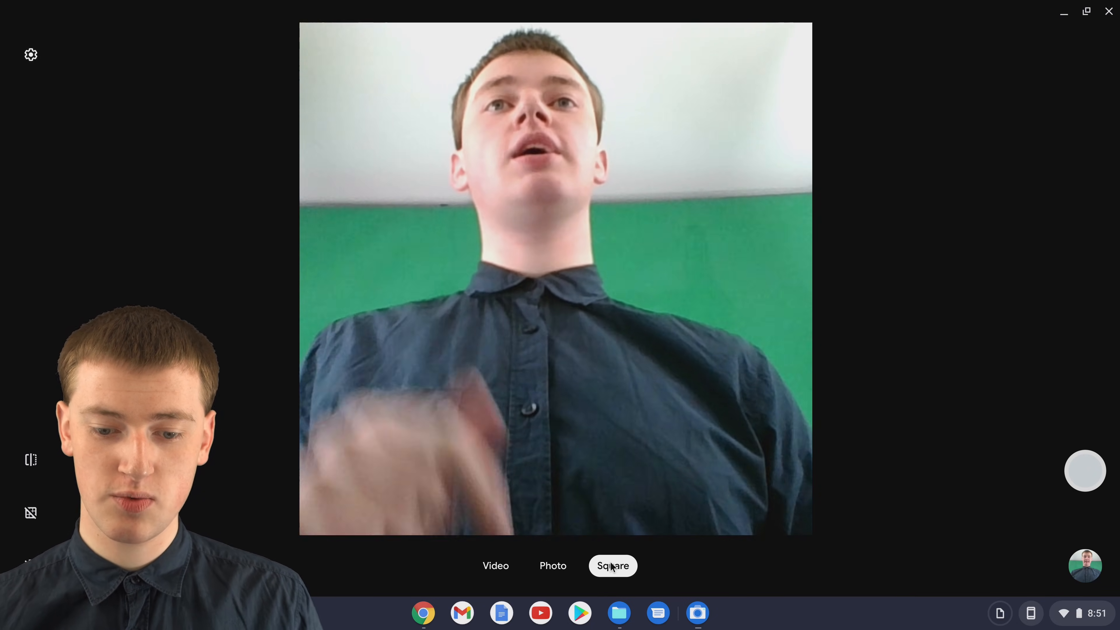
click(553, 565)
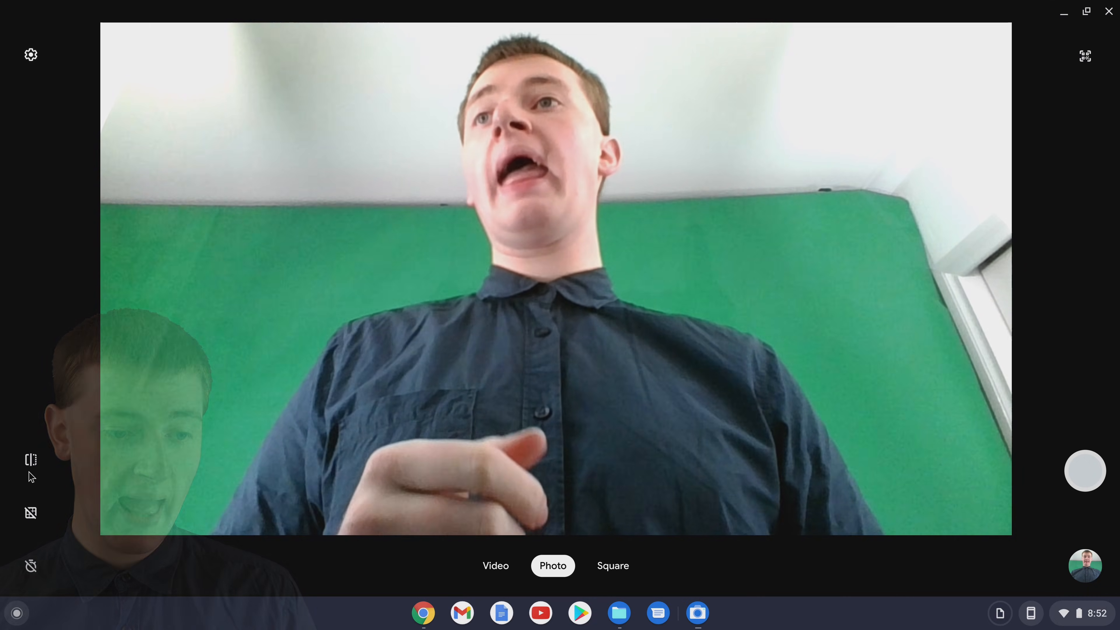
Step: Enable the timer and trigger a photo capture with the countdown running
click(30, 513)
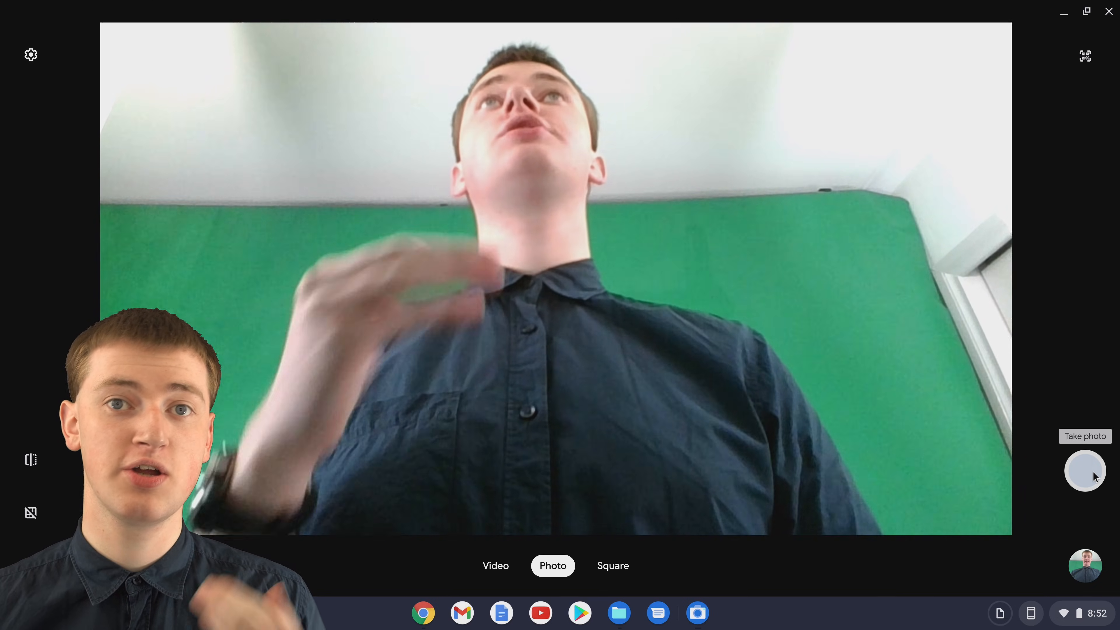
click(1085, 470)
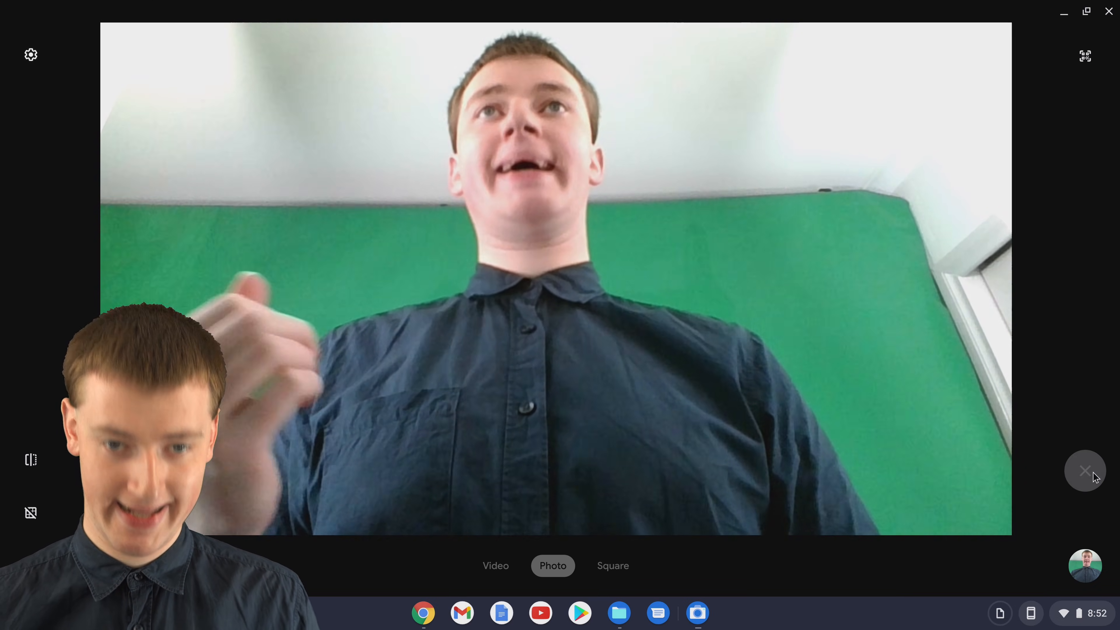